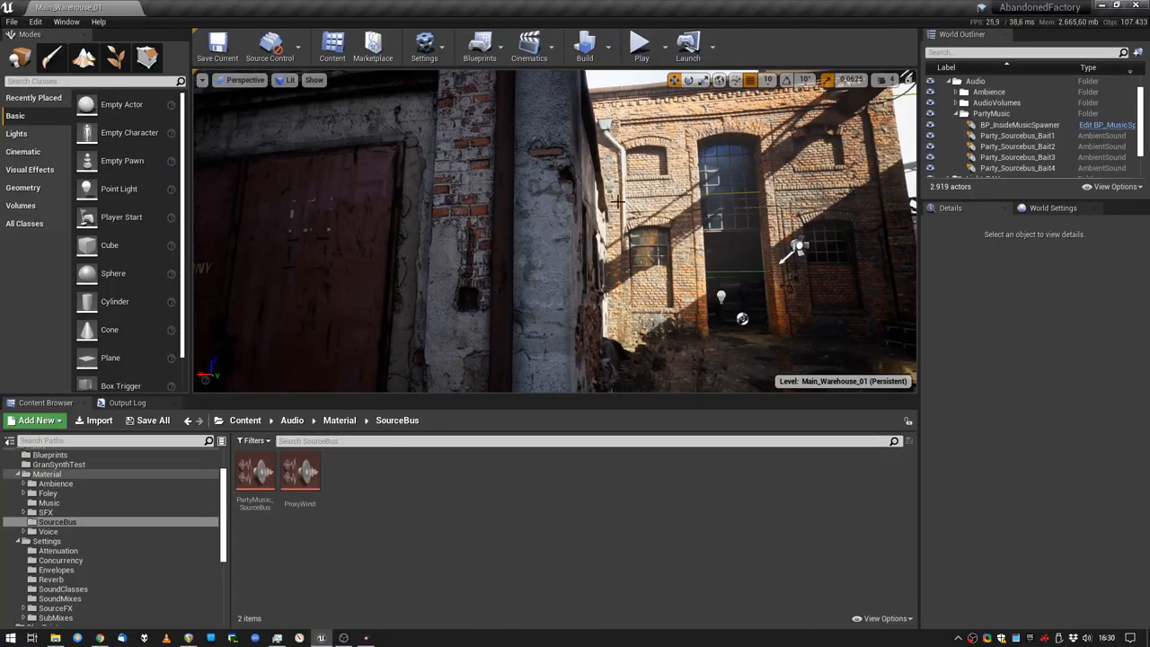
- Open PartyMusic_BFG_Cue from the BP_InsideMusicSpawner blueprint via the World Outliner
click(1019, 124)
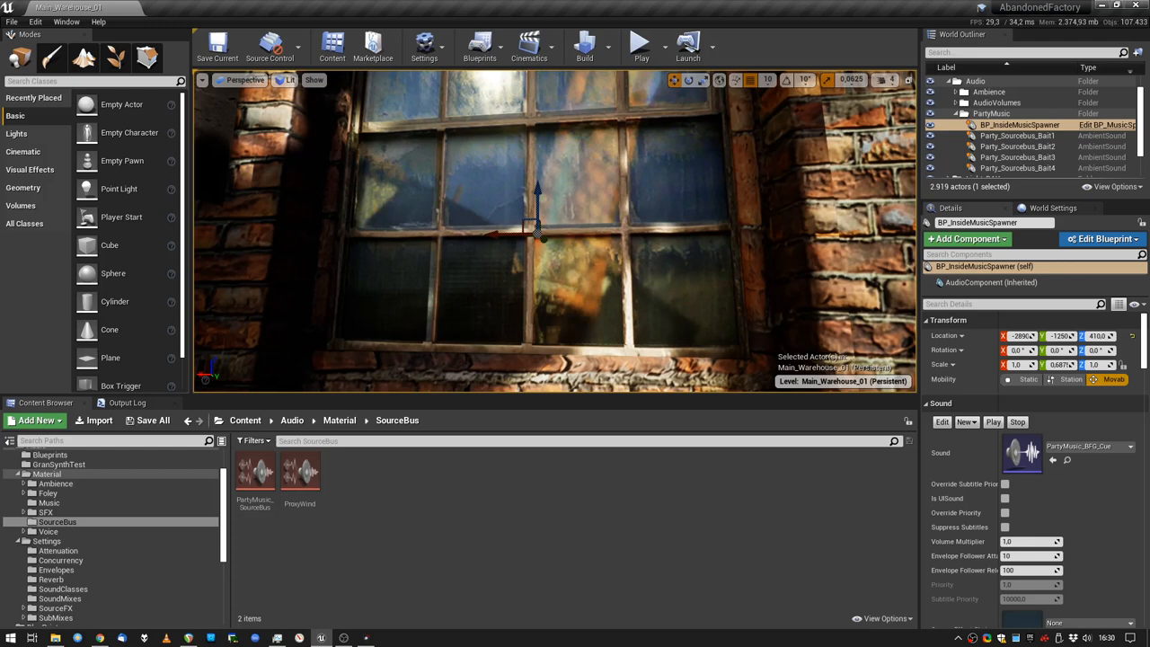
click(1086, 239)
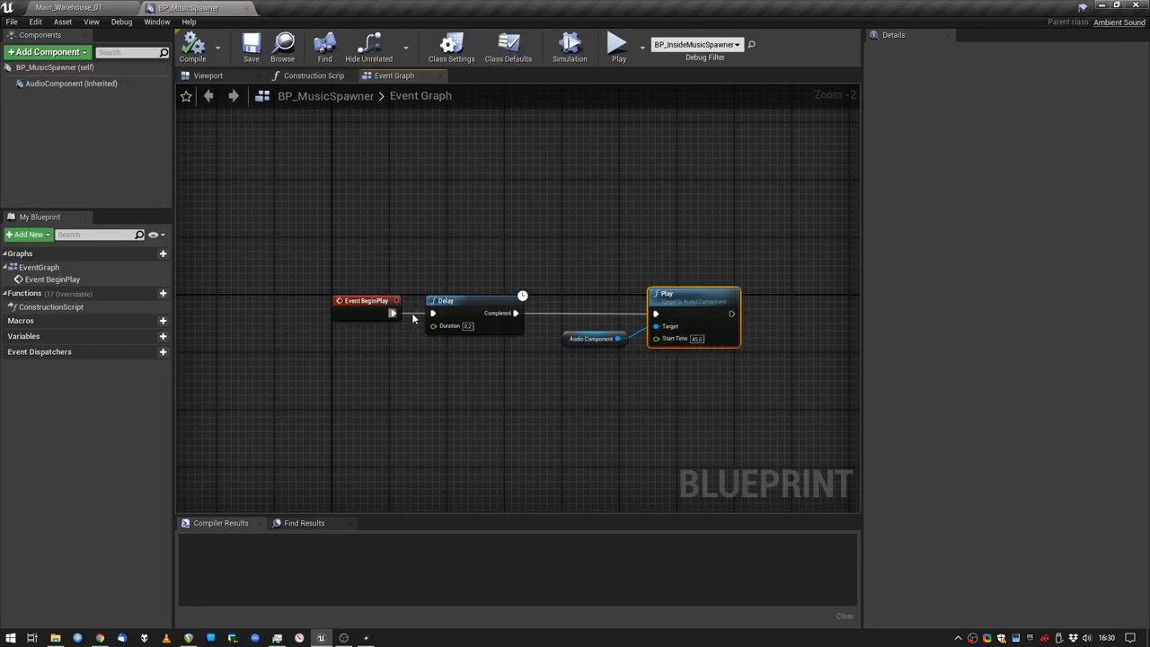
click(589, 339)
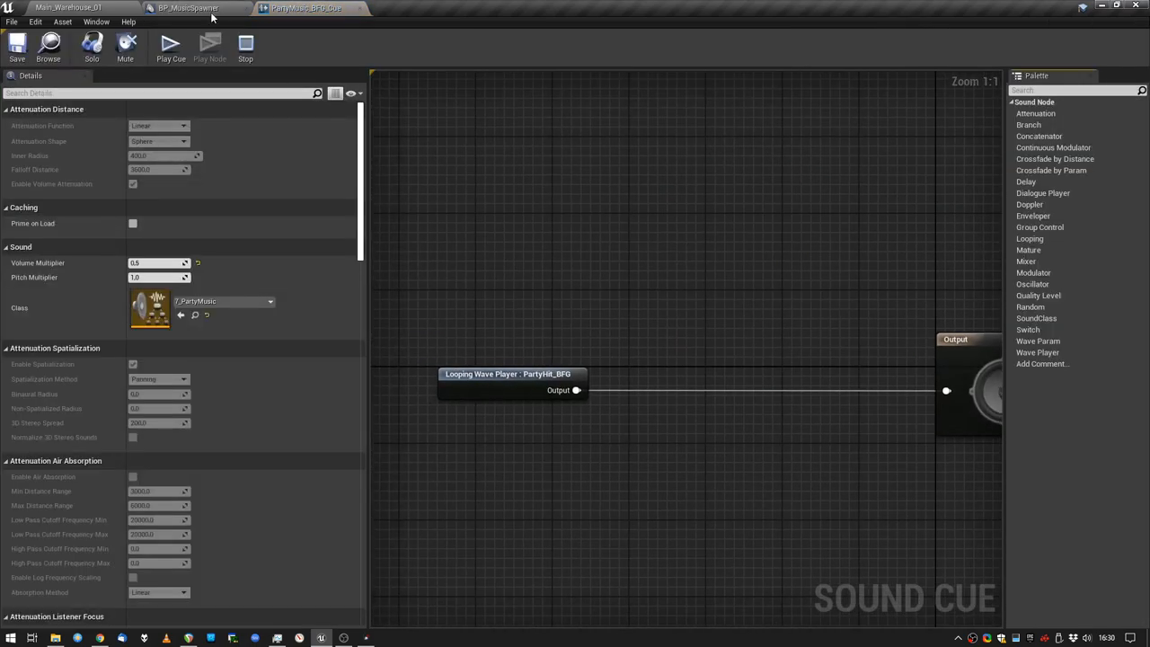
click(509, 373)
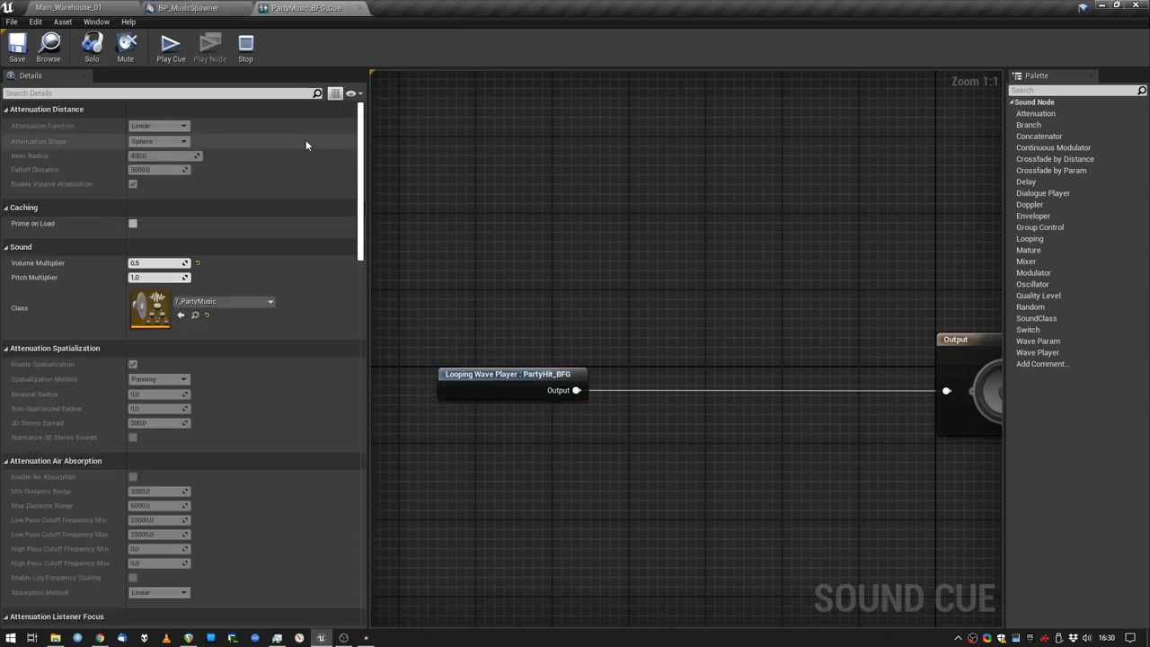
scroll(down, 3)
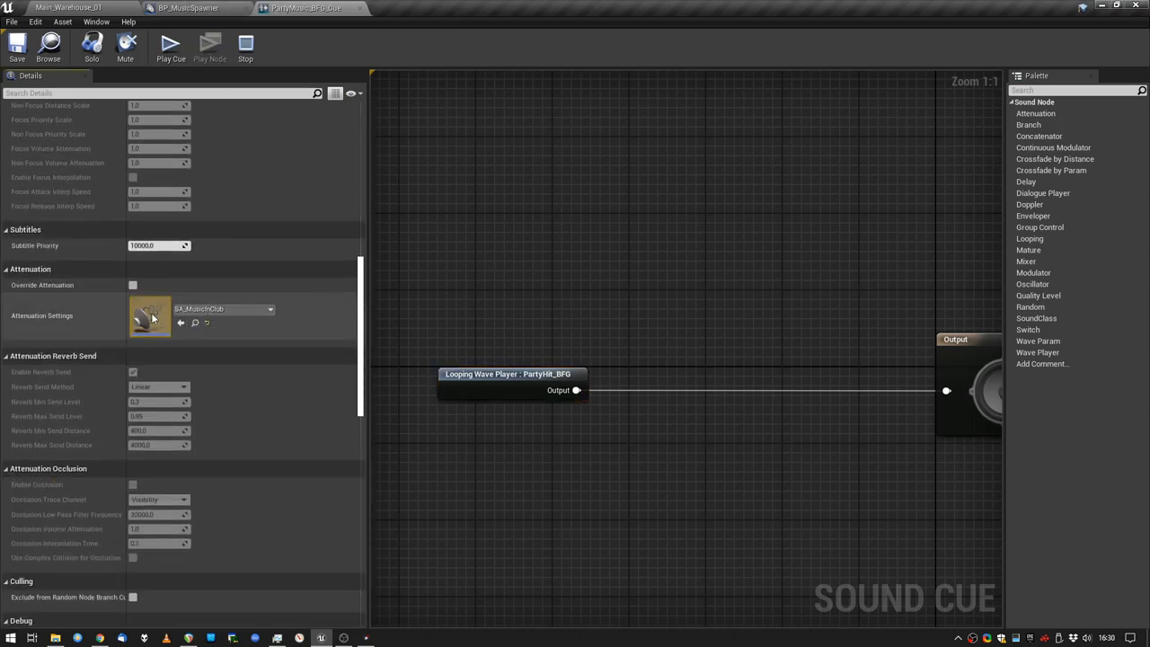
double_click(150, 315)
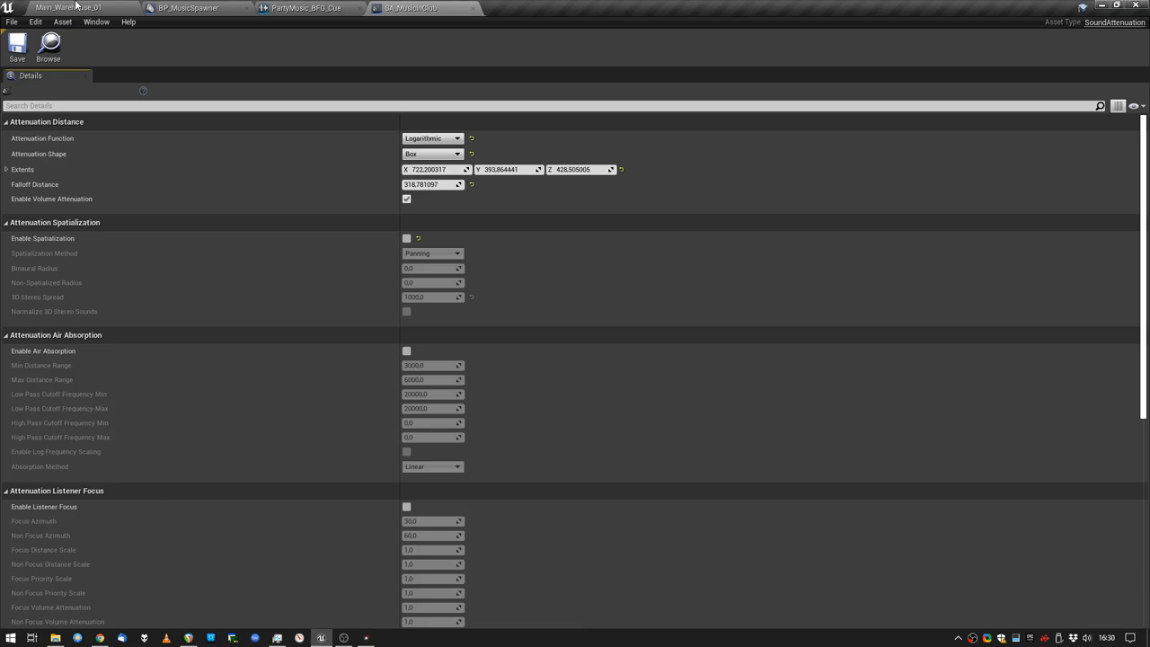
click(72, 5)
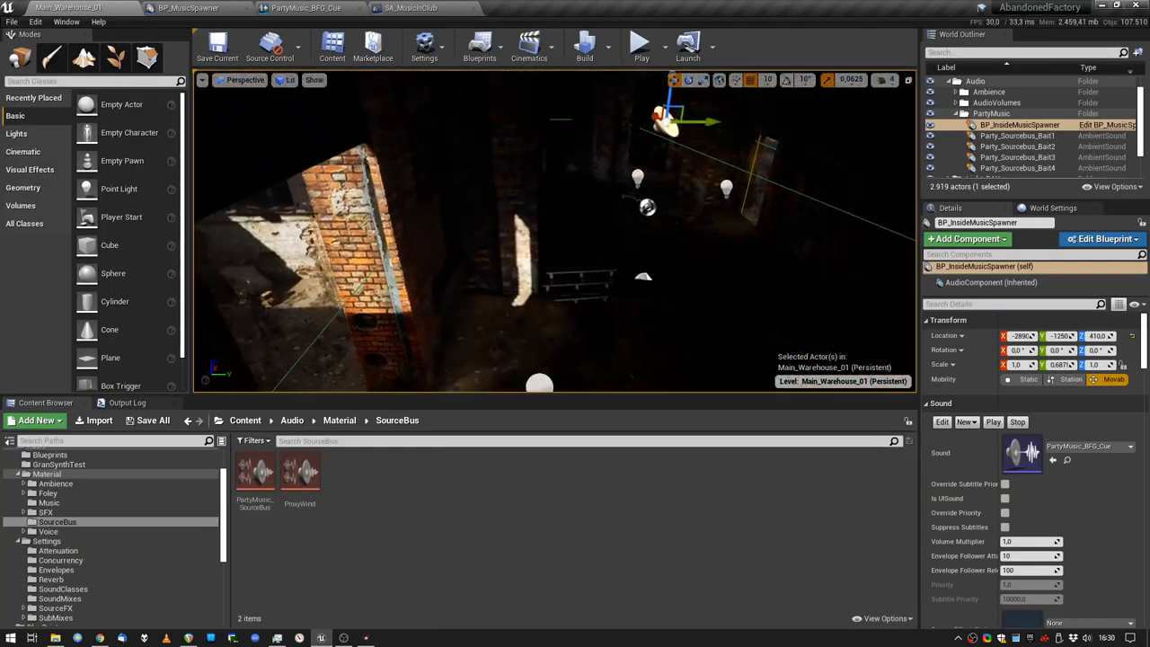
click(406, 8)
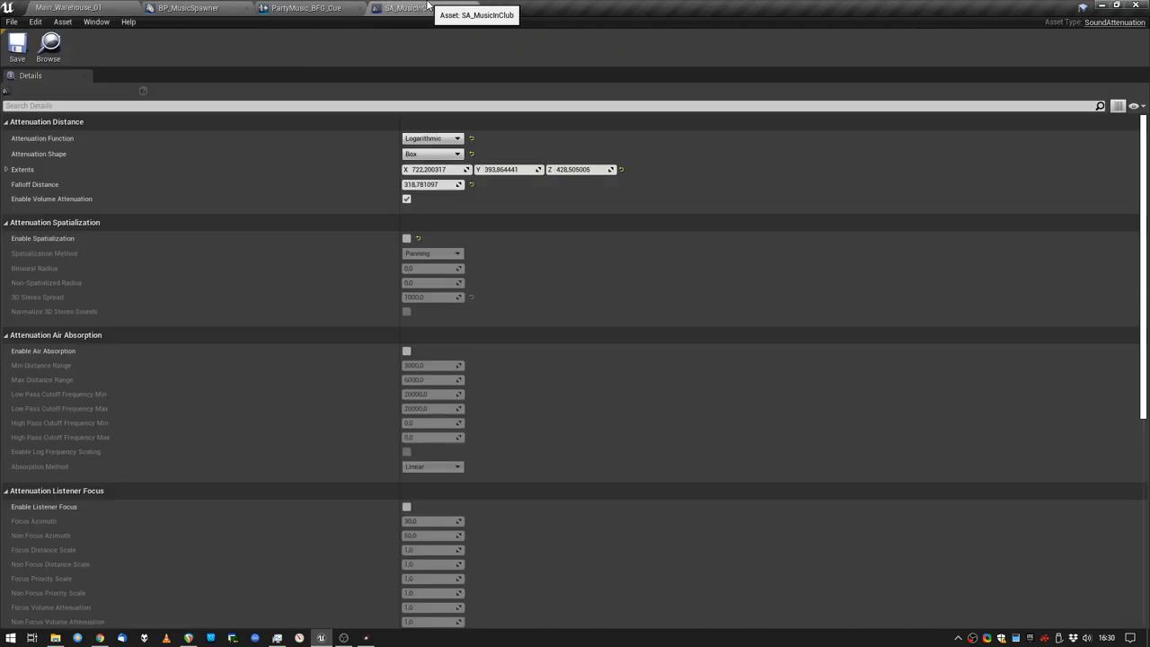
click(314, 13)
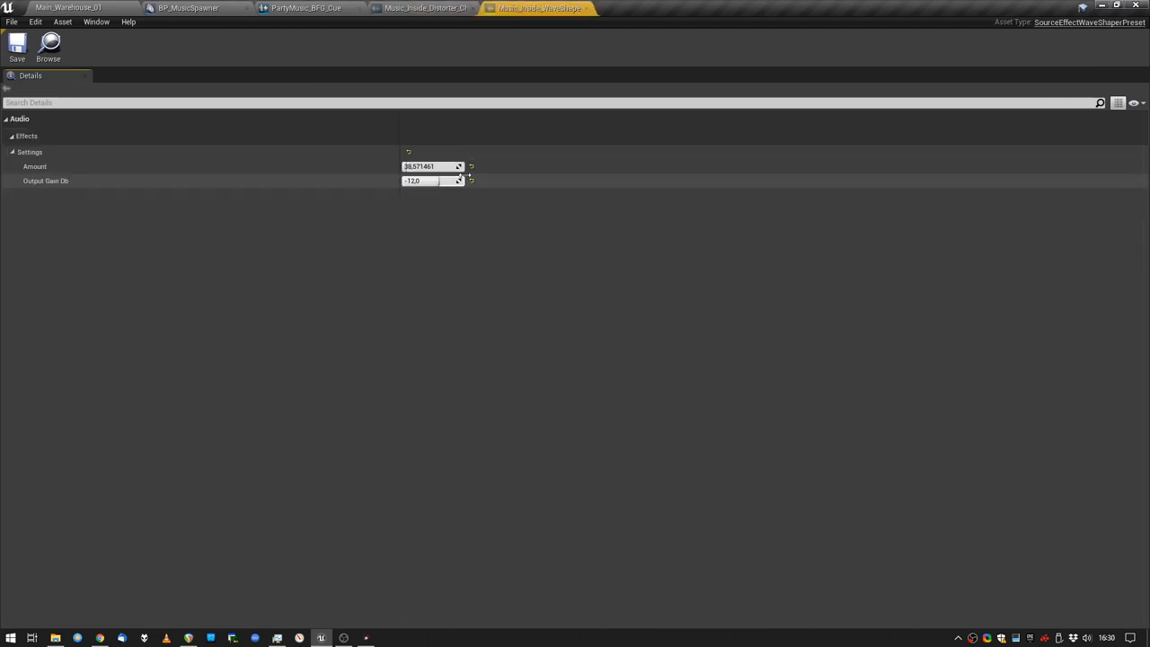
click(323, 10)
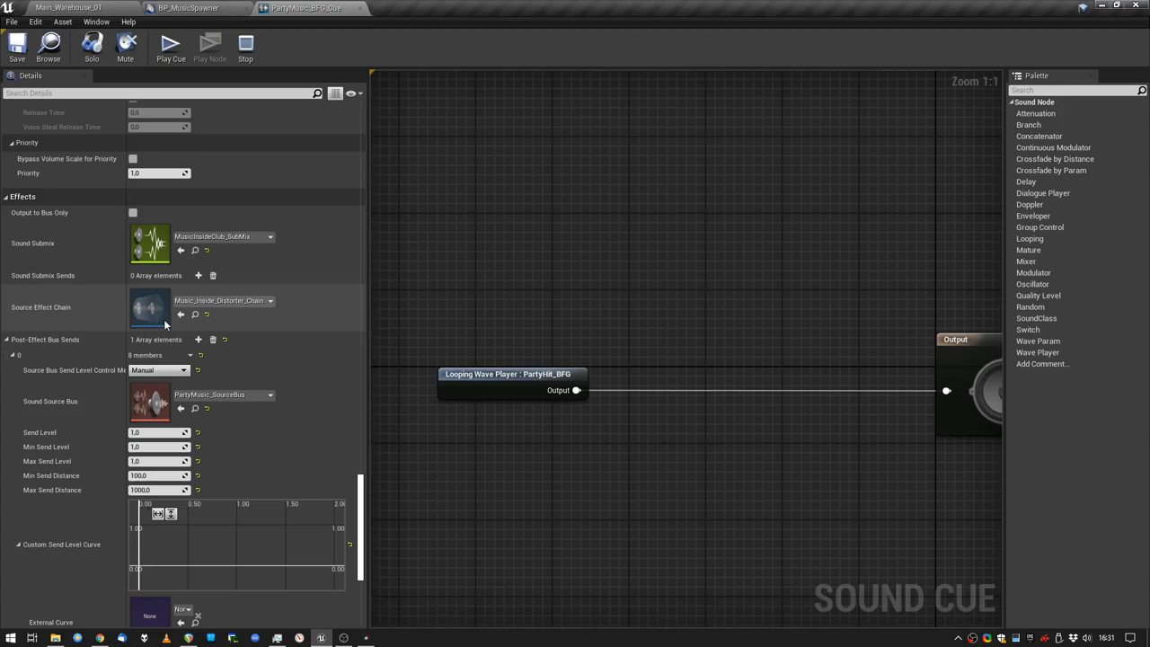
mouse_move(147, 244)
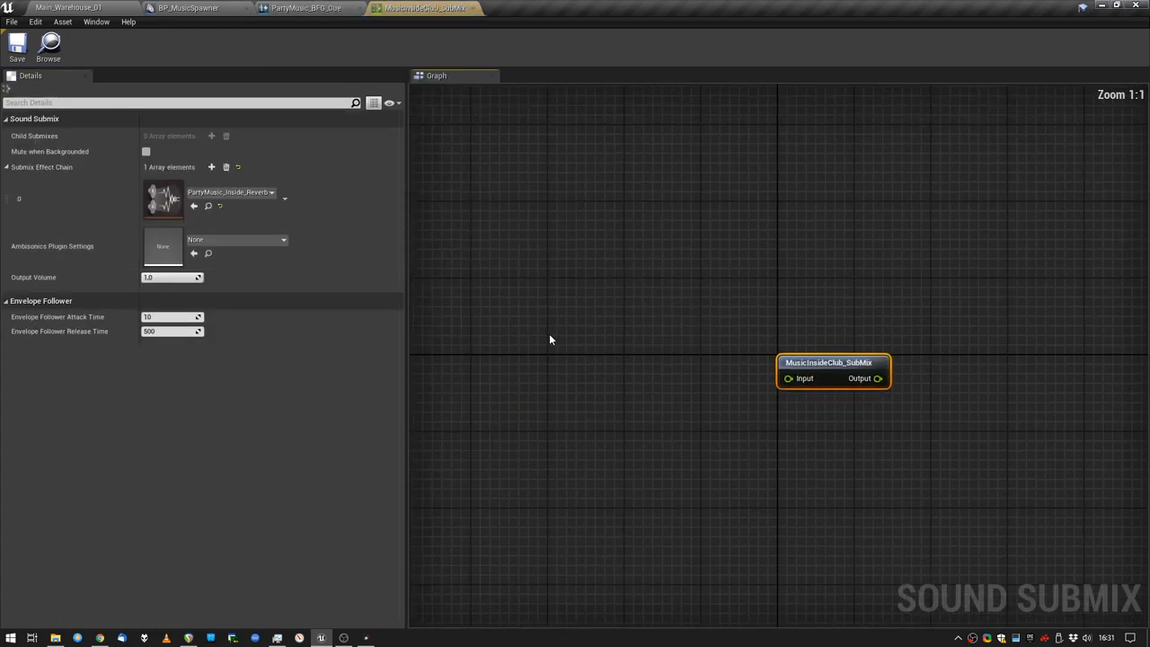
- Review the submix's PartyMusic_Inside_Reverb preset, then return to the party music cue
double_click(162, 199)
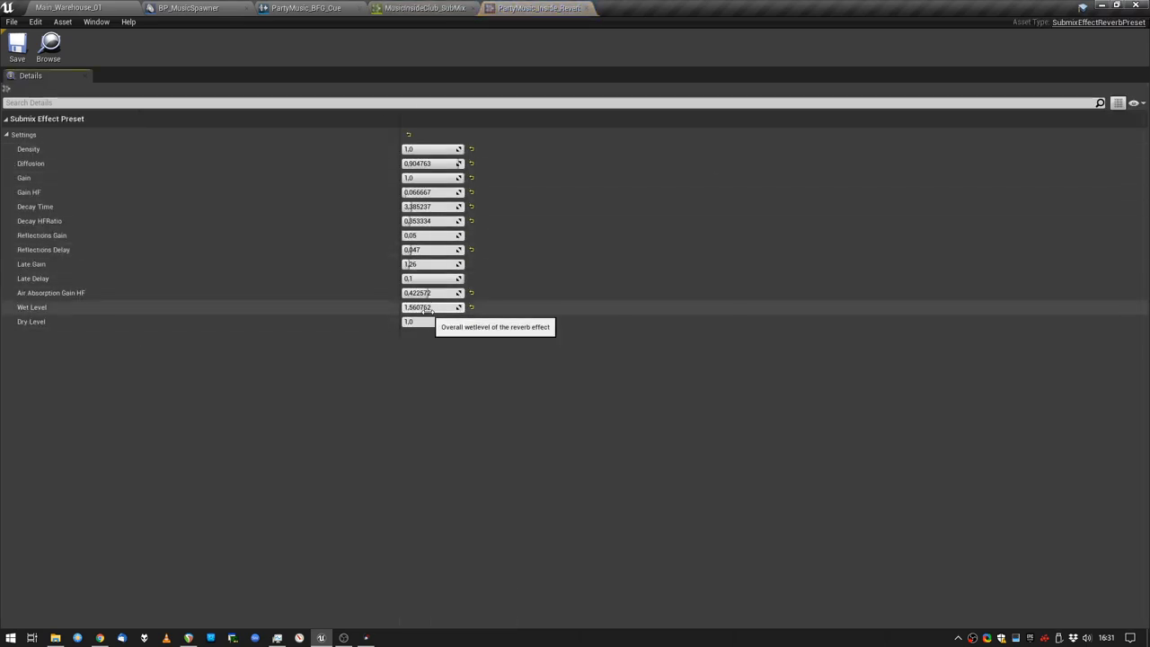
mouse_move(534, 9)
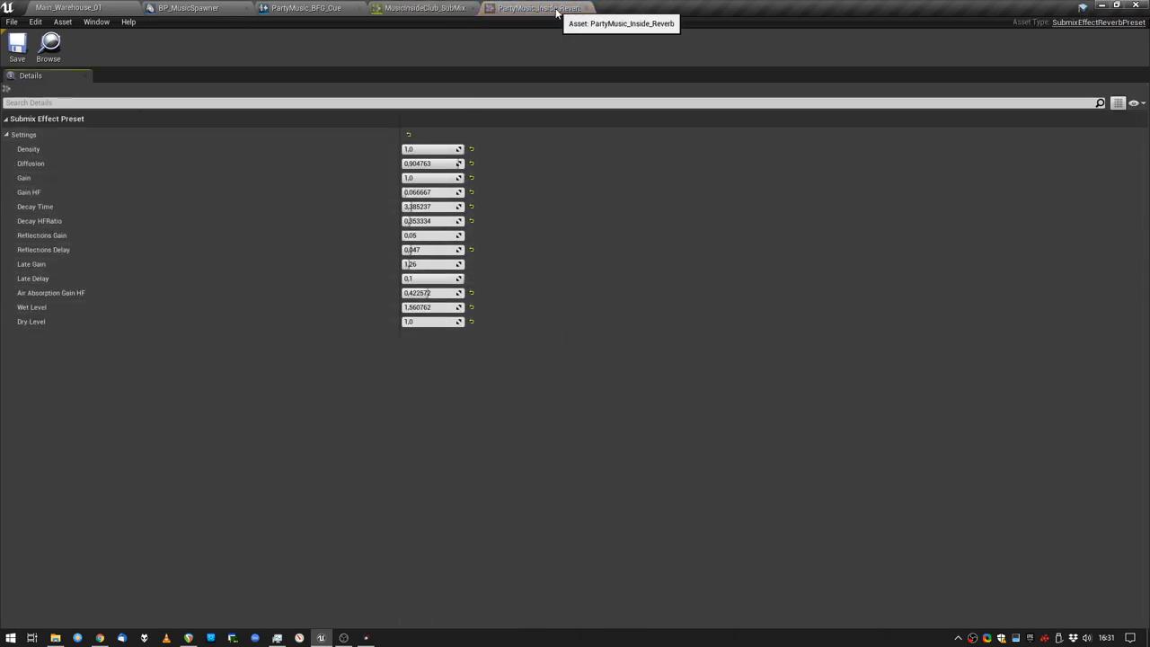
click(396, 8)
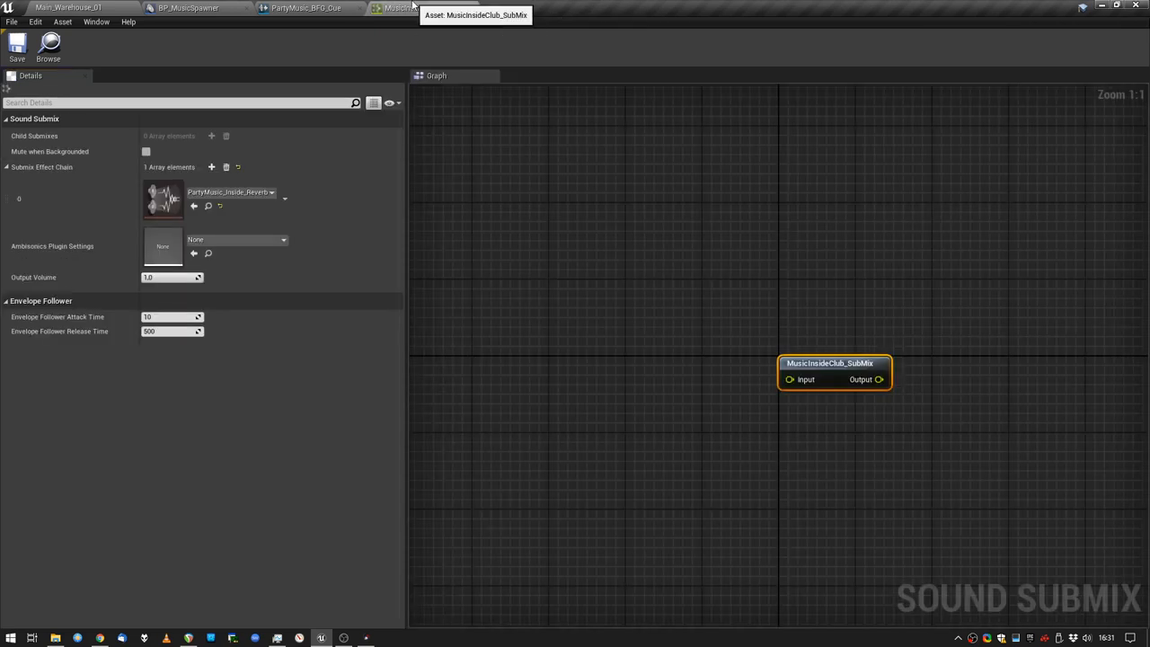
click(310, 13)
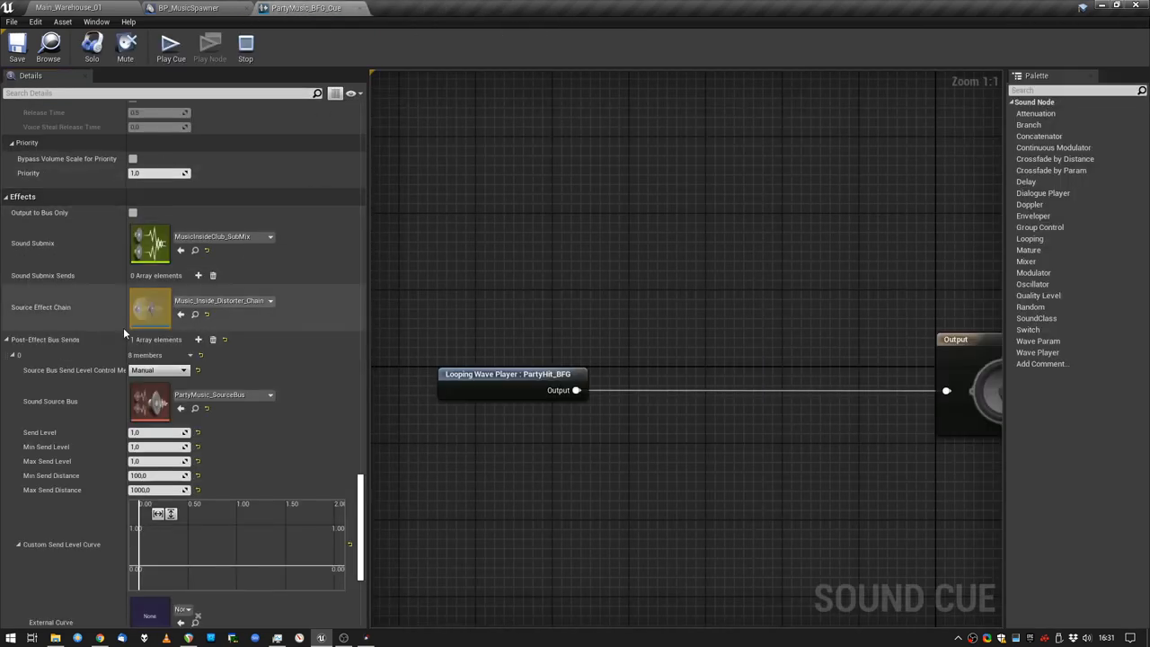
mouse_move(149, 403)
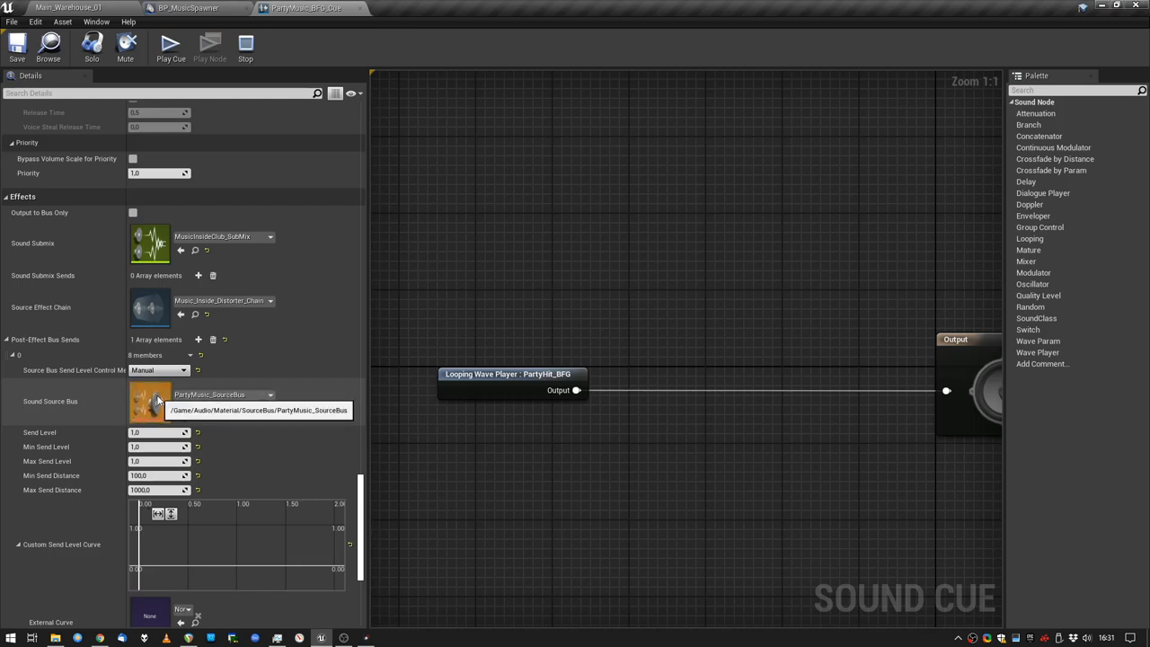
mouse_move(363, 488)
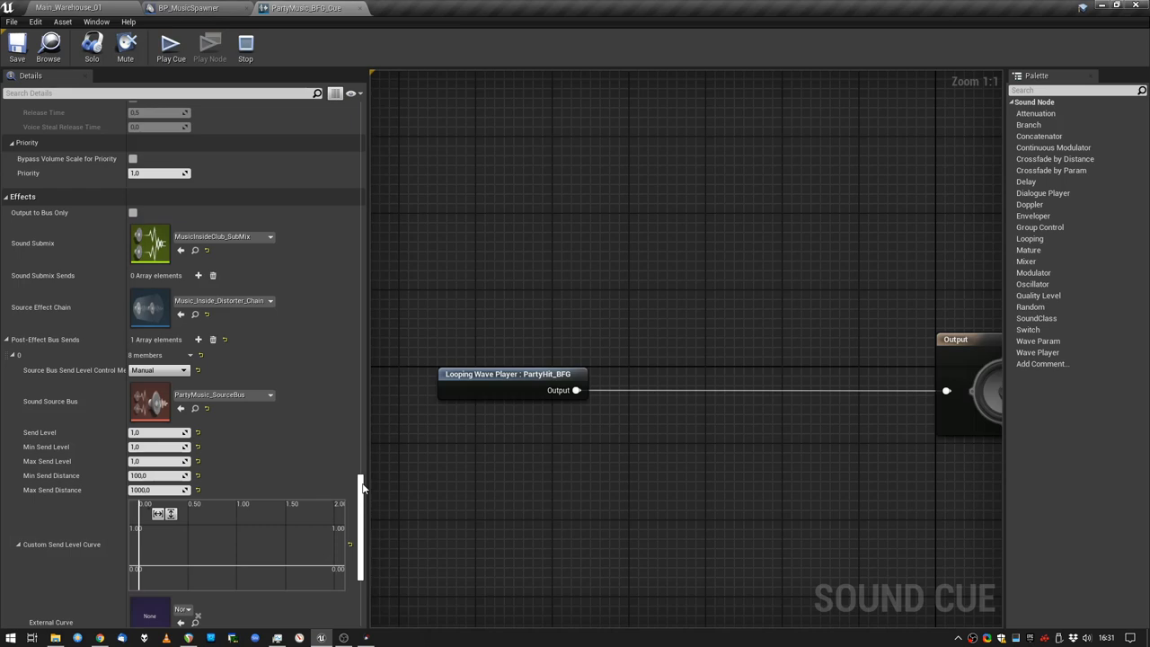
- Search the sound cue's Details panel for 'vir'
click(133, 94)
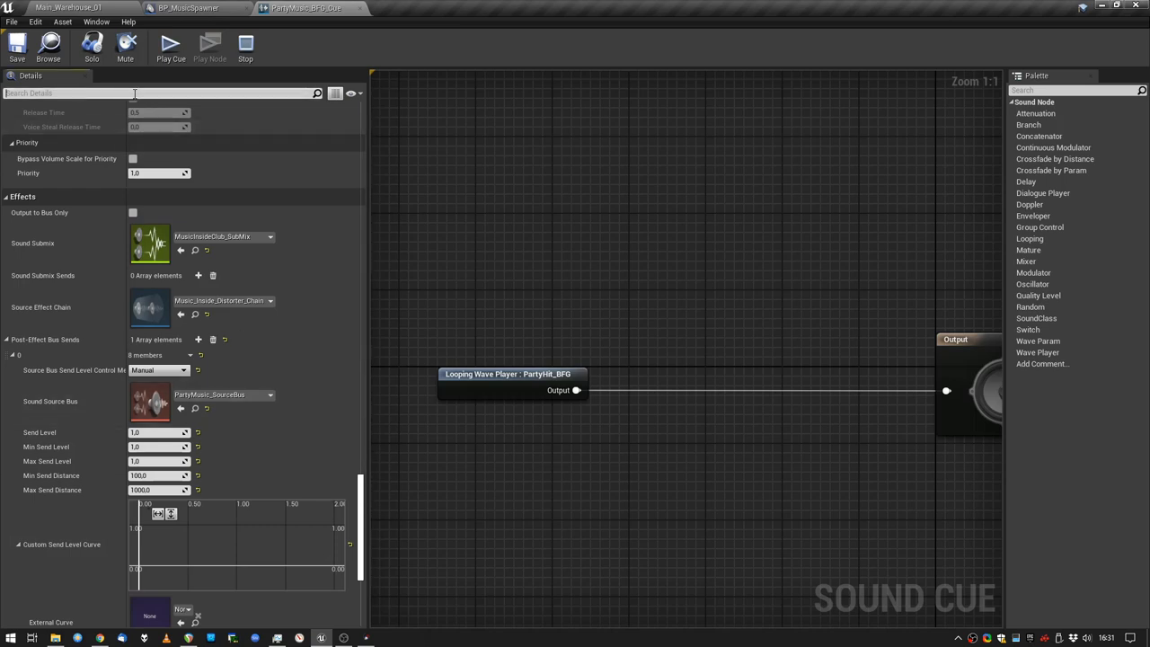
text(vir)
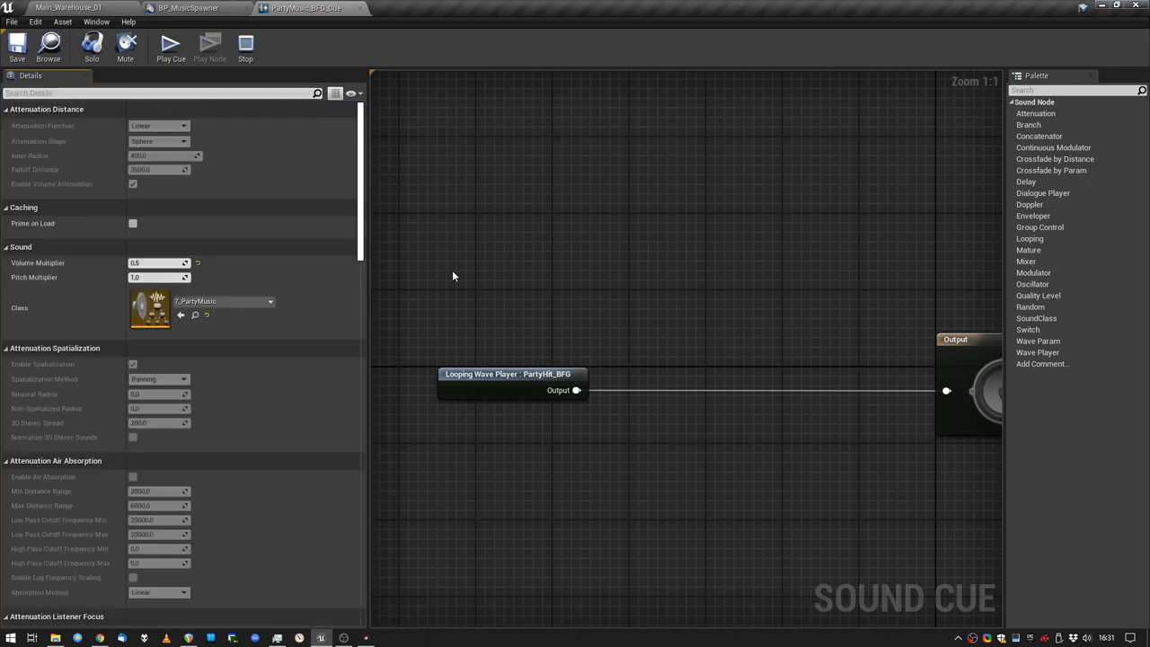
click(189, 8)
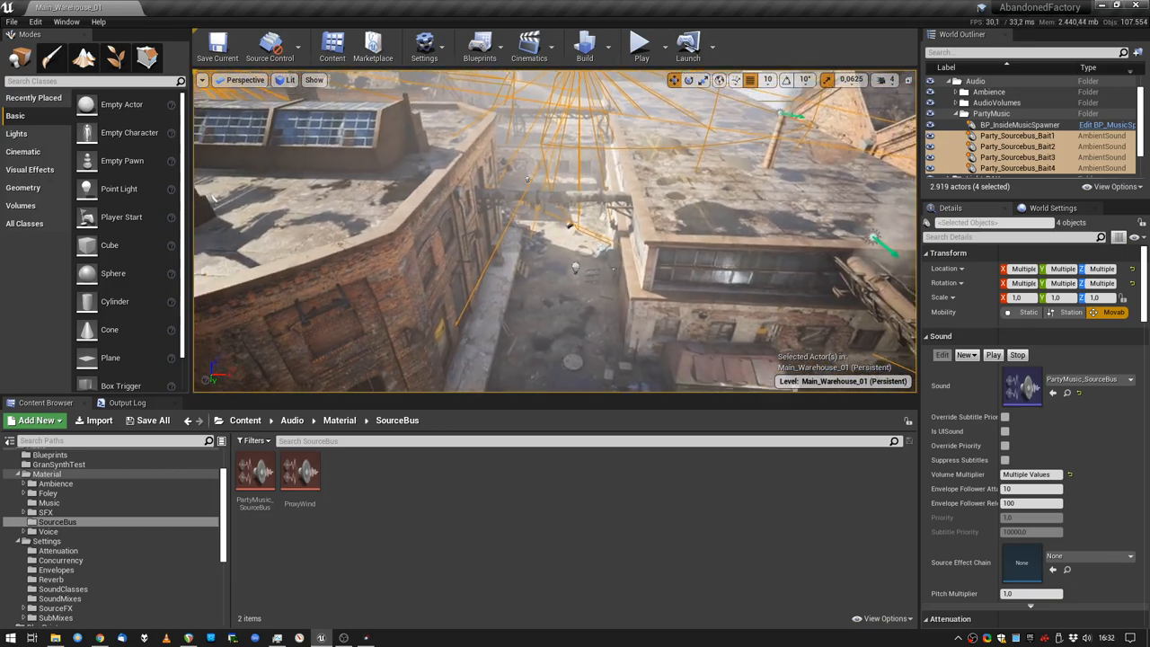
- Inspect PartyMusic_SourceBus's Bait effect chain and its first filter preset, returning to the chain
double_click(254, 469)
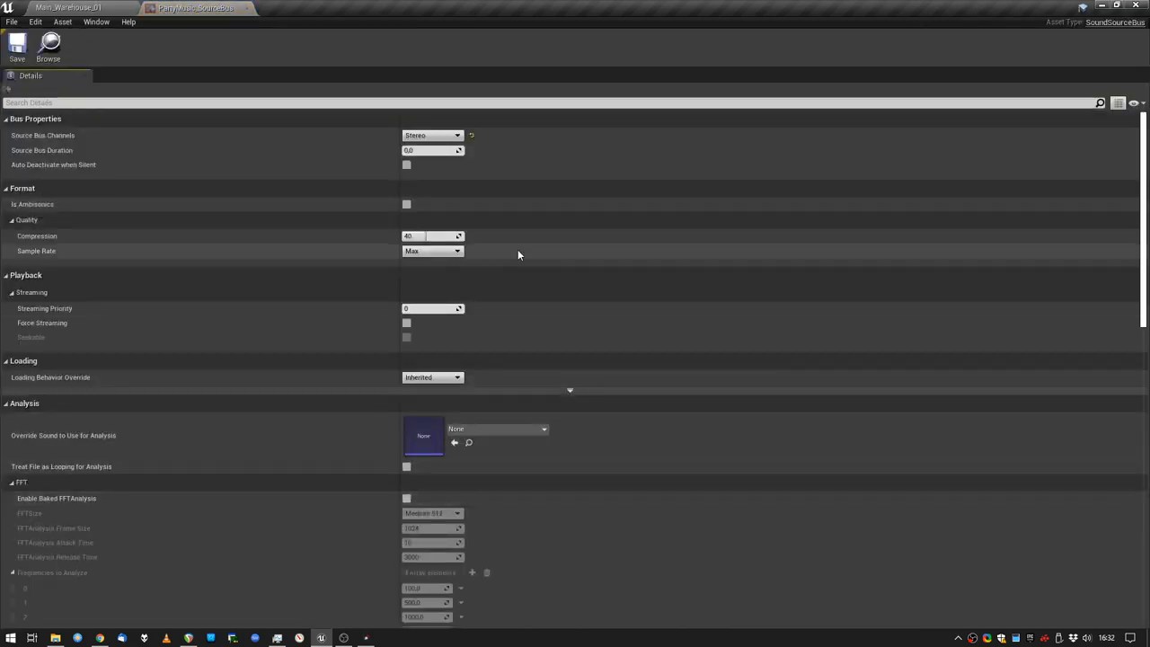
scroll(down, 3)
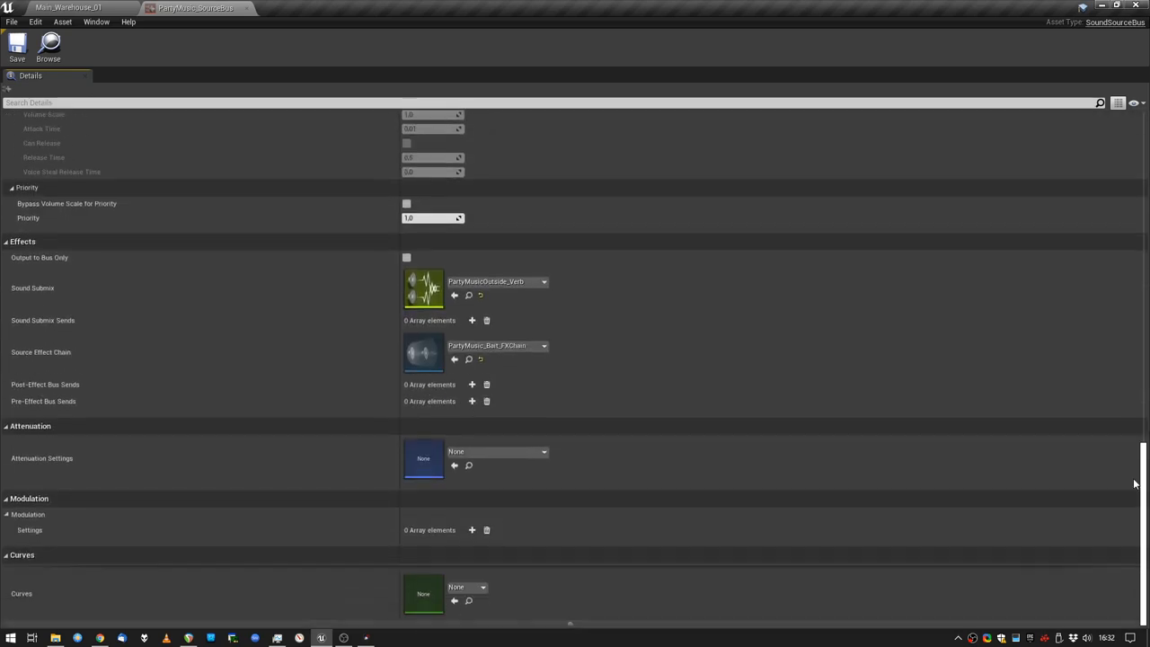
mouse_move(378, 45)
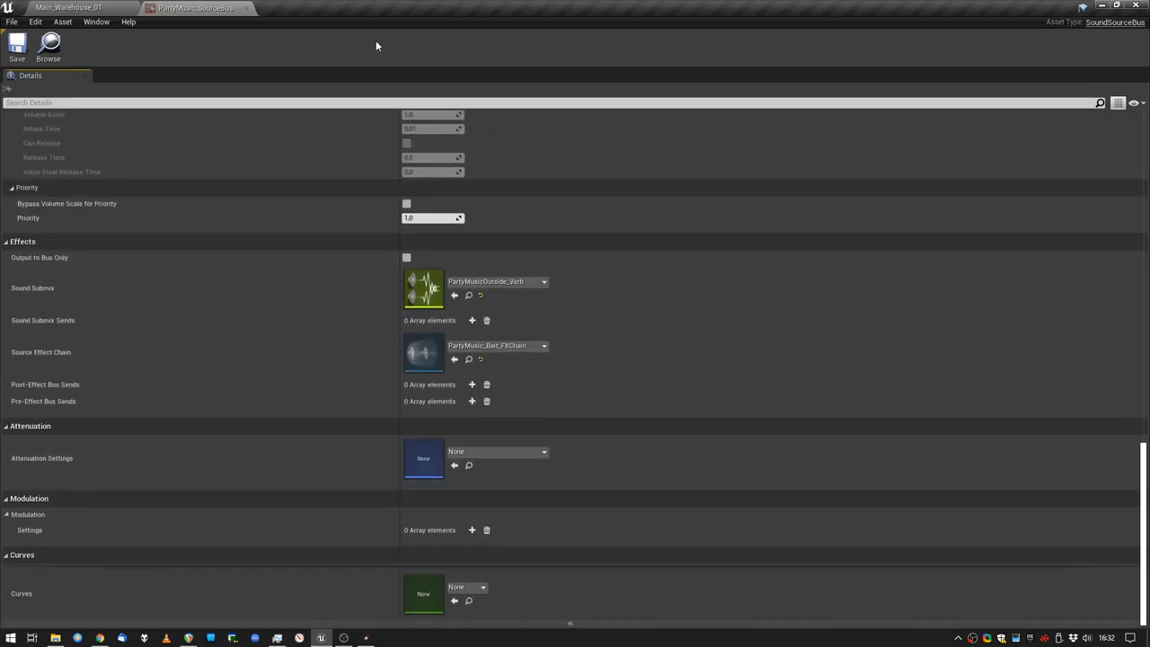
mouse_move(423, 357)
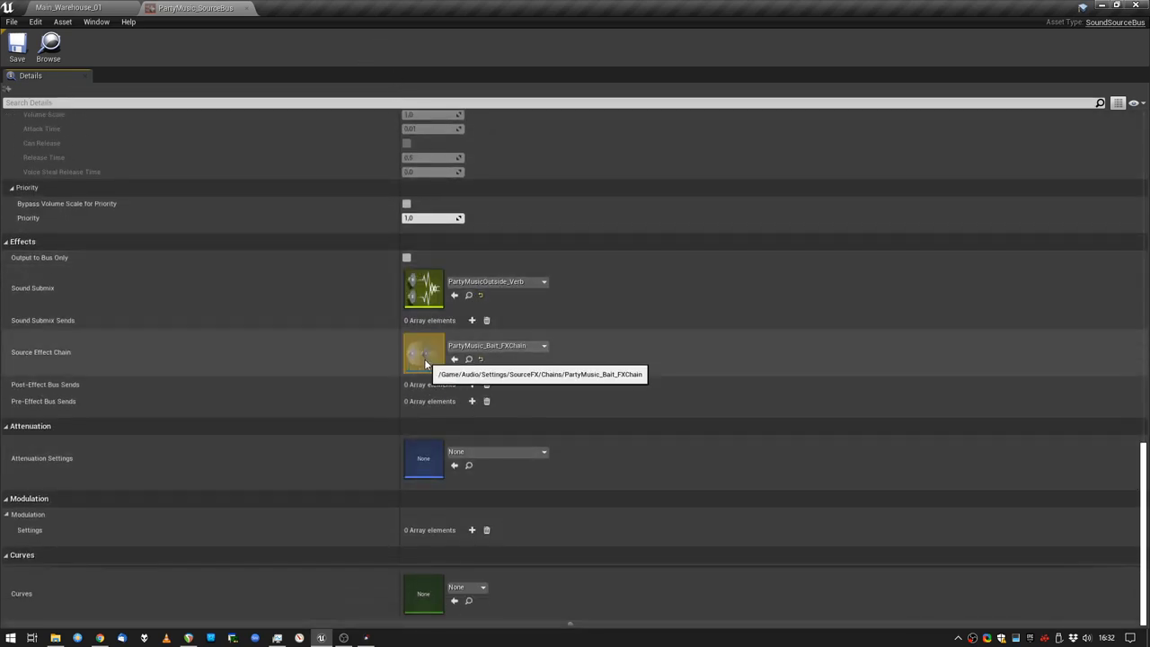
double_click(423, 351)
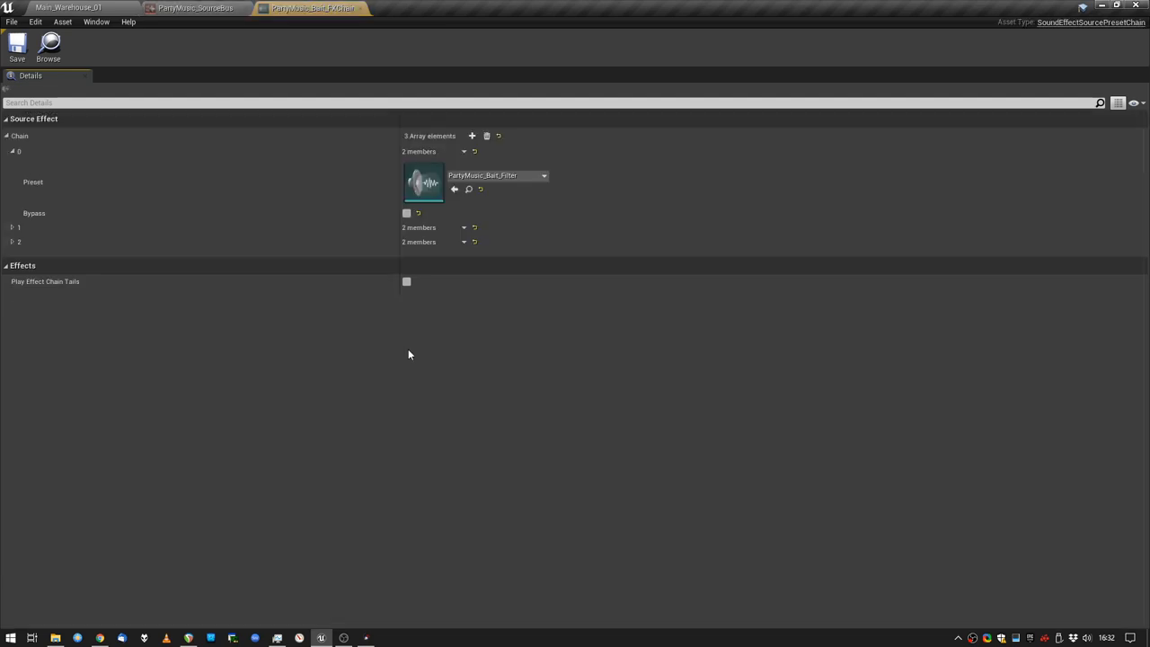
click(12, 241)
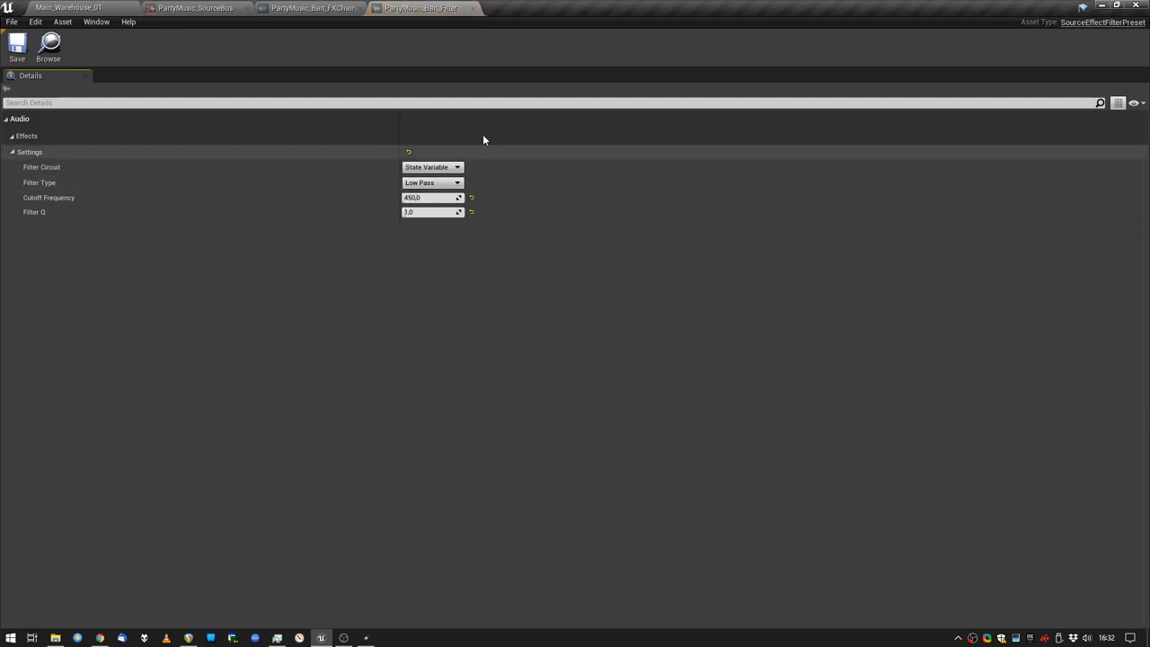
mouse_move(436, 10)
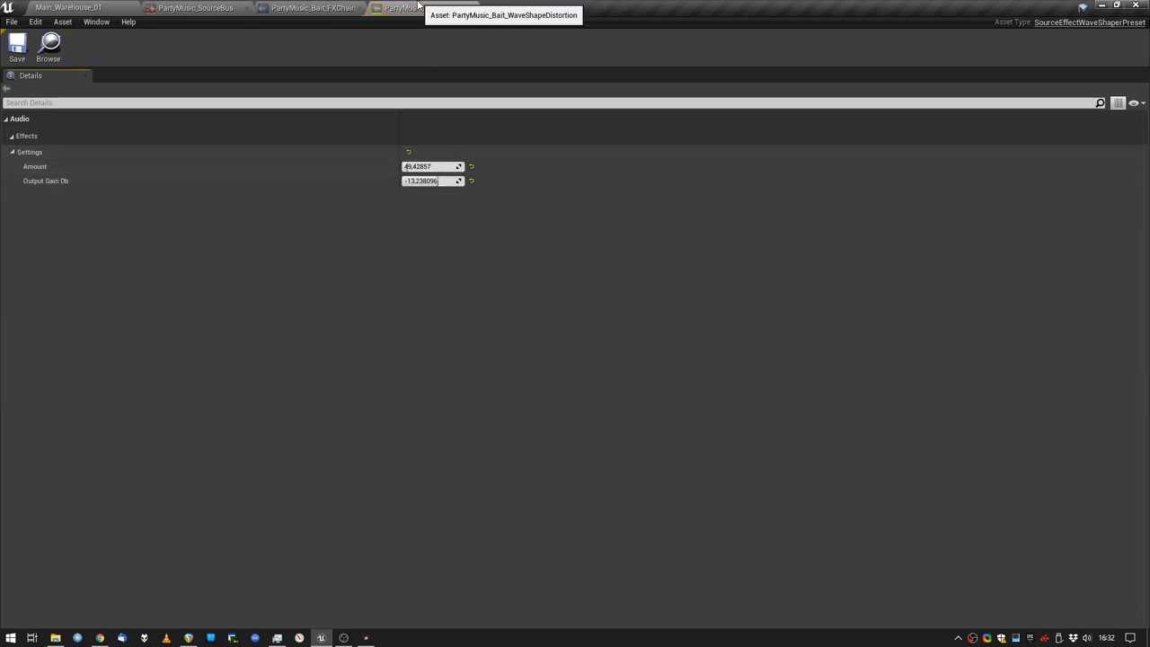
click(323, 8)
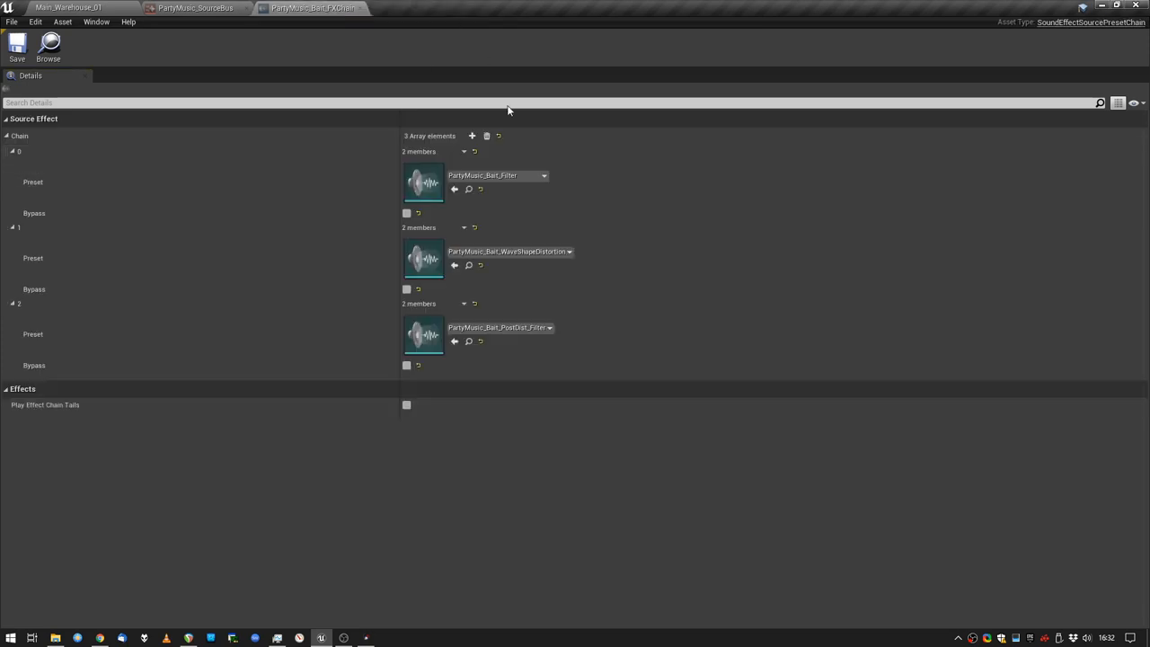
mouse_move(422, 336)
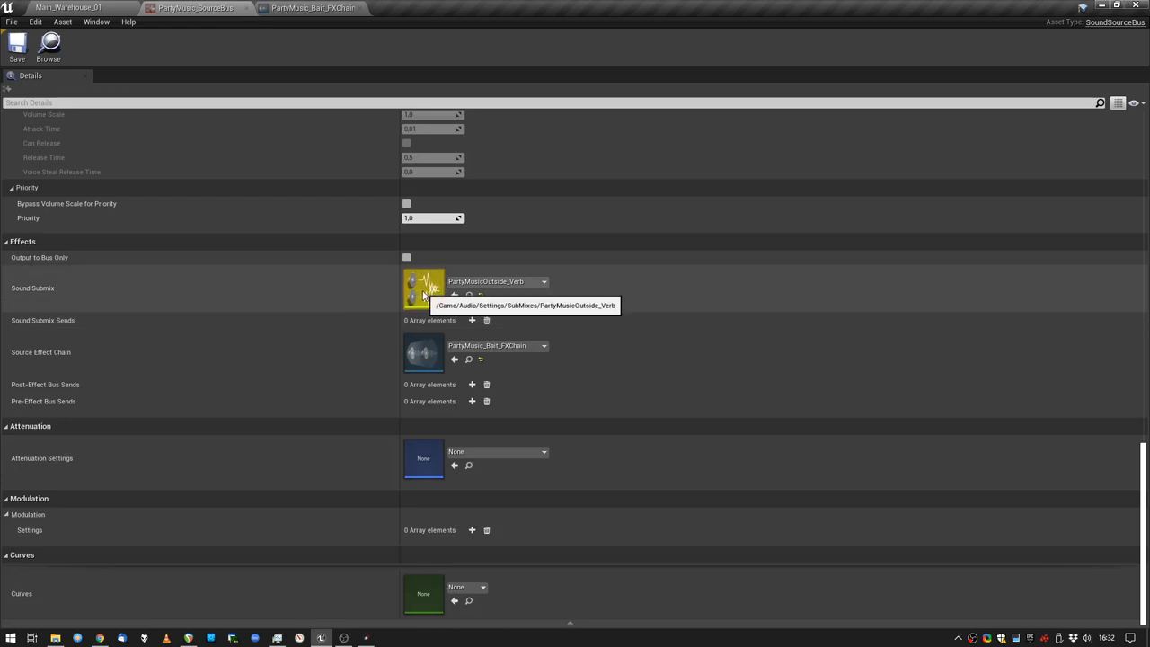
- Review the PartyMusicOutside_Verb submix and its PartyMusic_Bait_LowwCUT high-pass preset
double_click(423, 285)
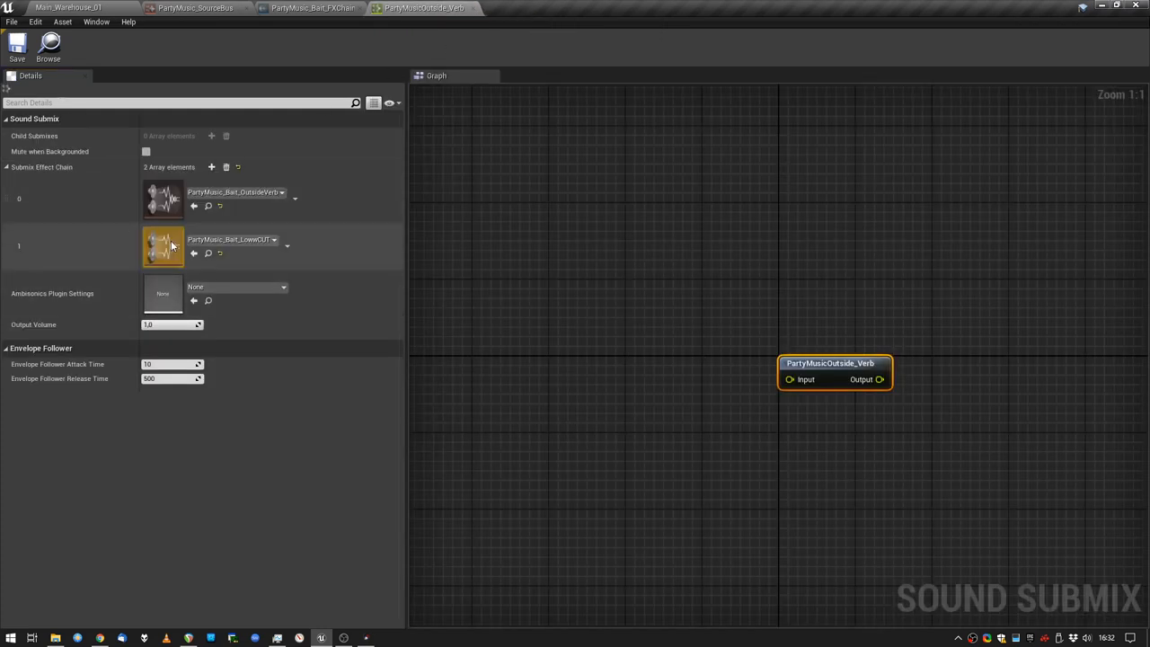
double_click(163, 245)
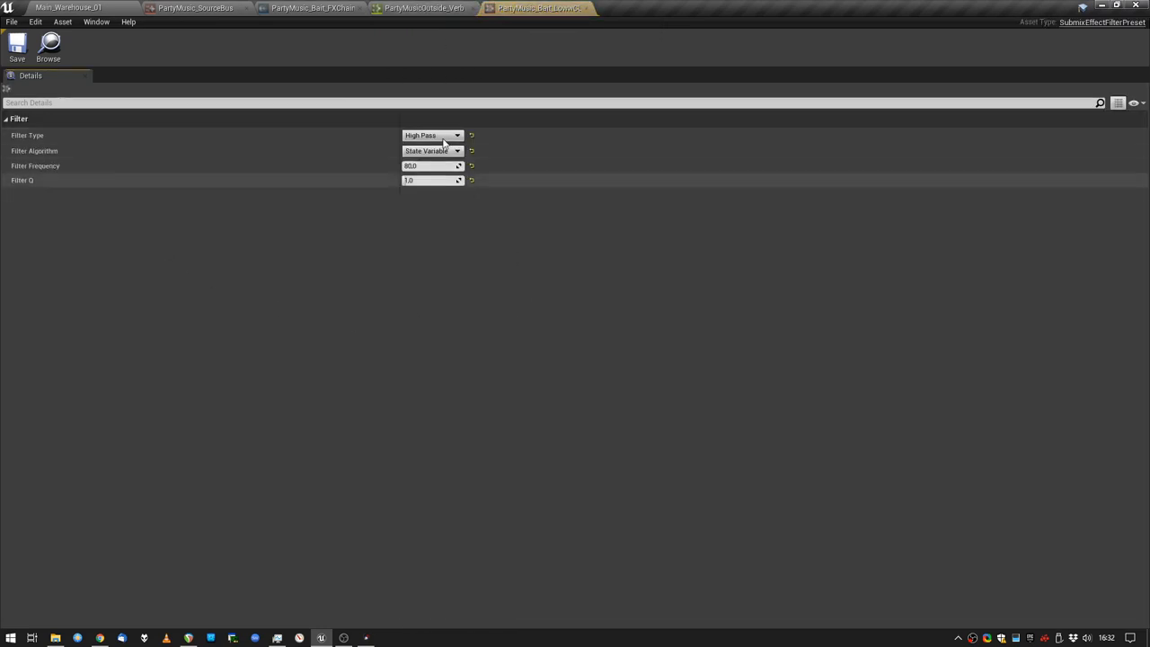
mouse_move(543, 11)
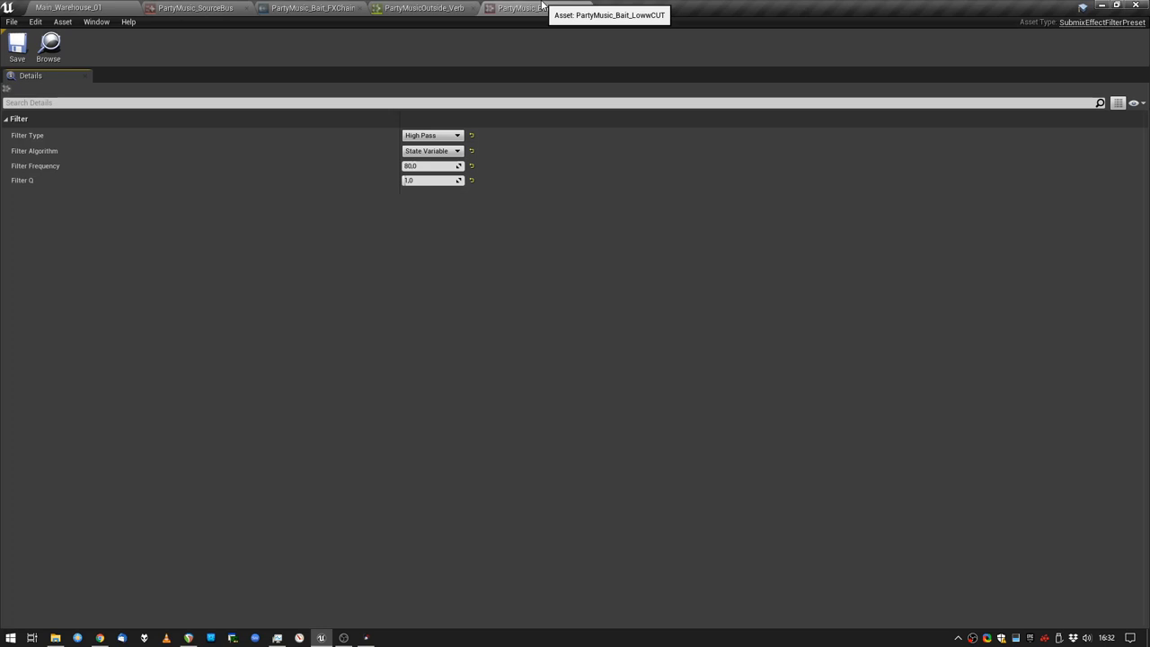
click(320, 5)
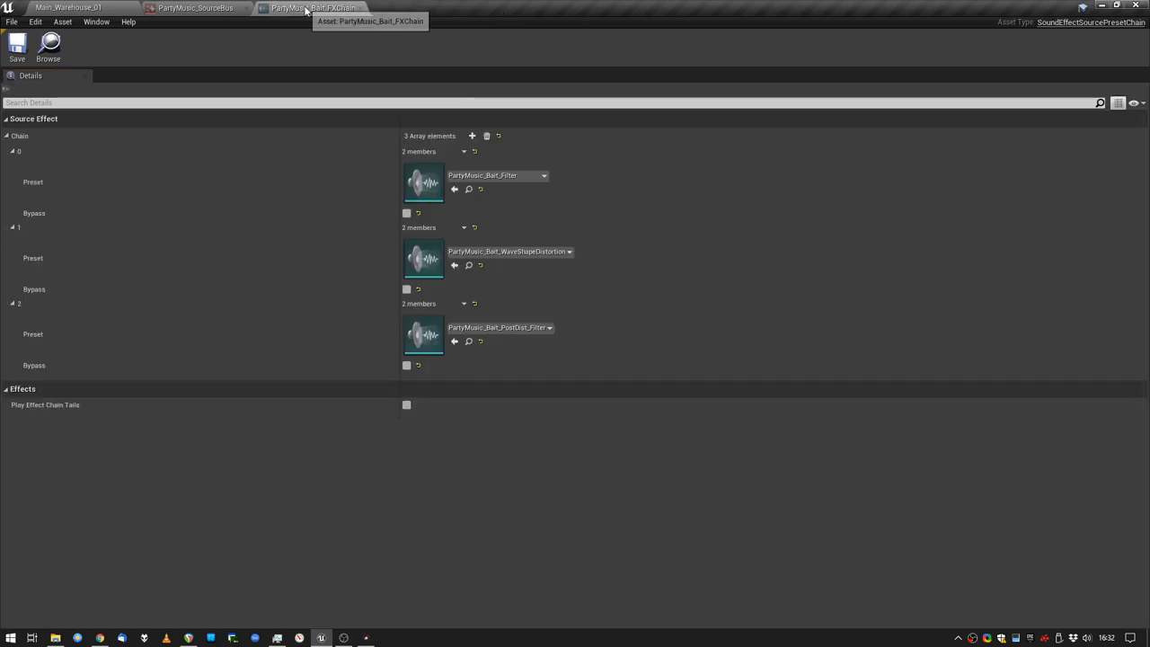
- Return to the Main_Warehouse_01 level and play it in the editor
click(193, 6)
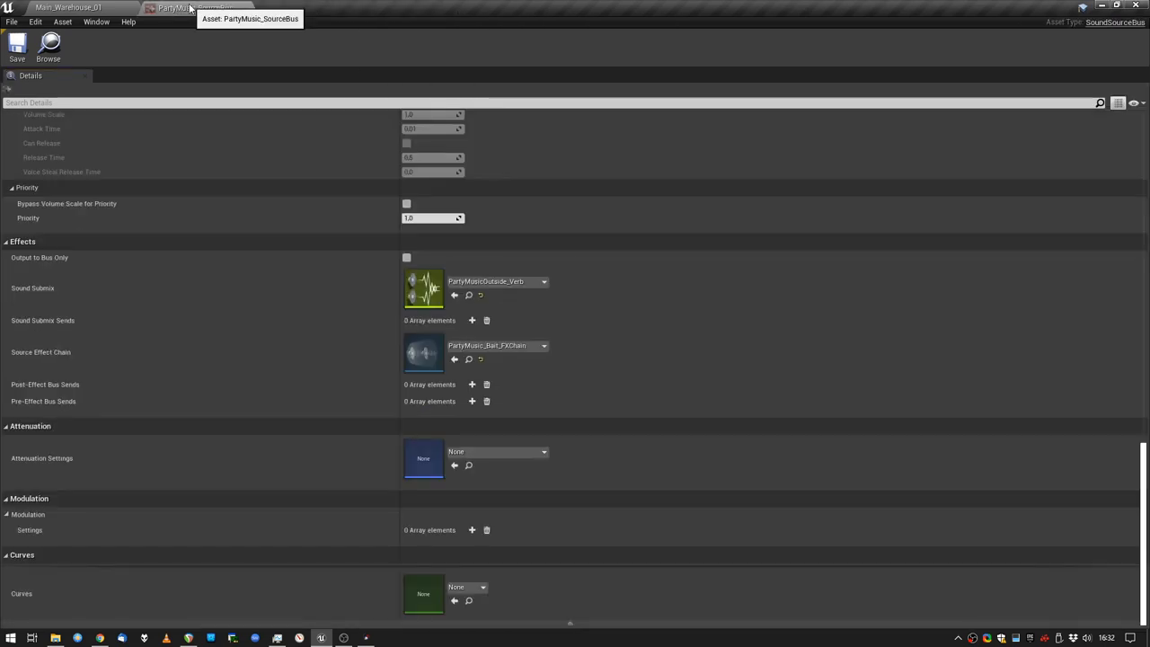
click(70, 5)
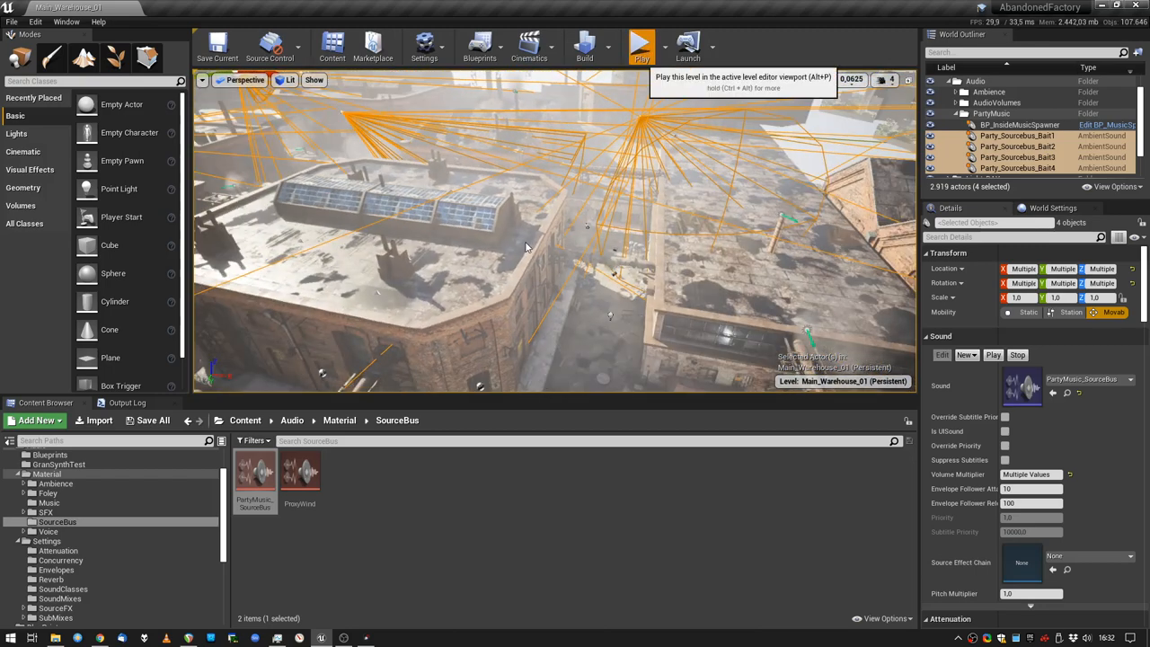
click(637, 42)
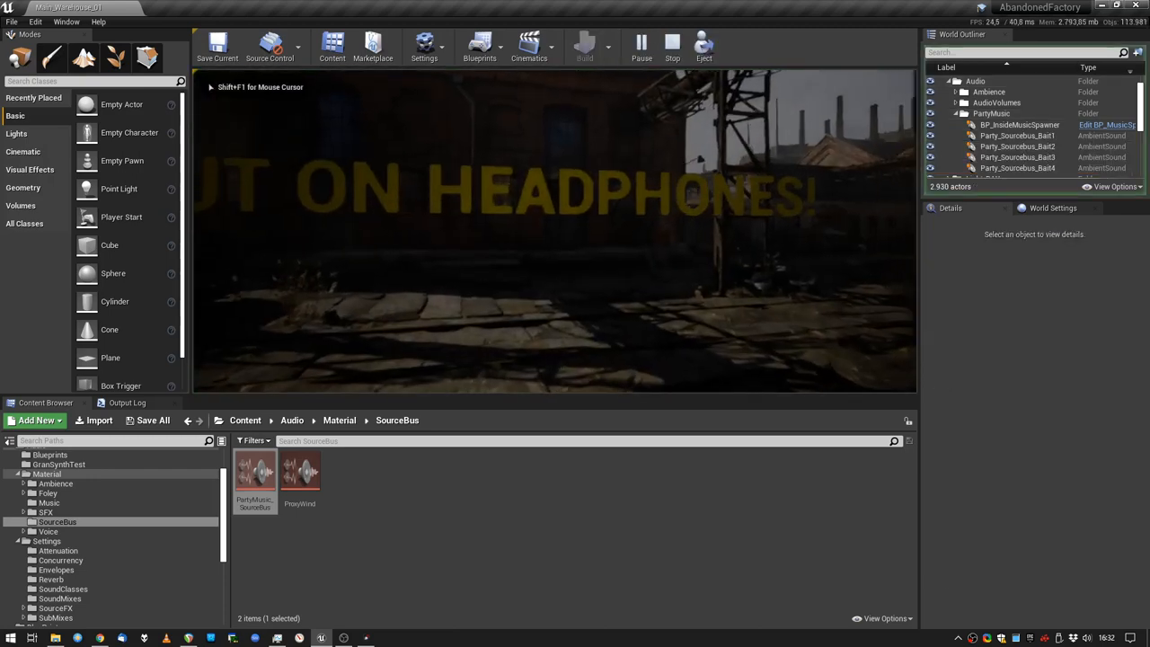